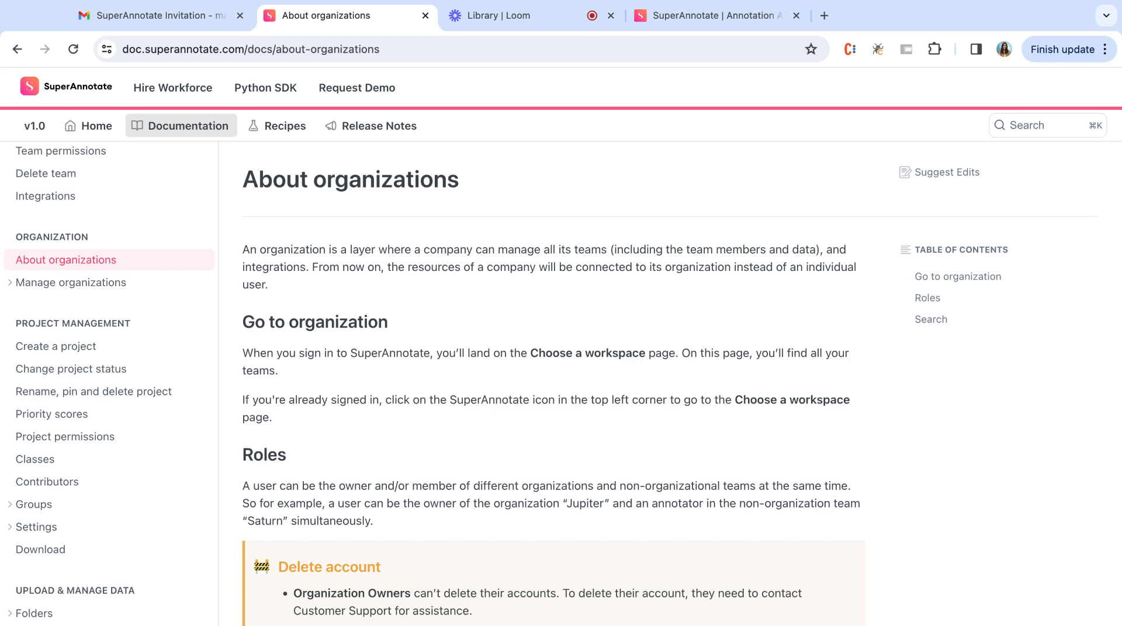
mouse_move(420, 150)
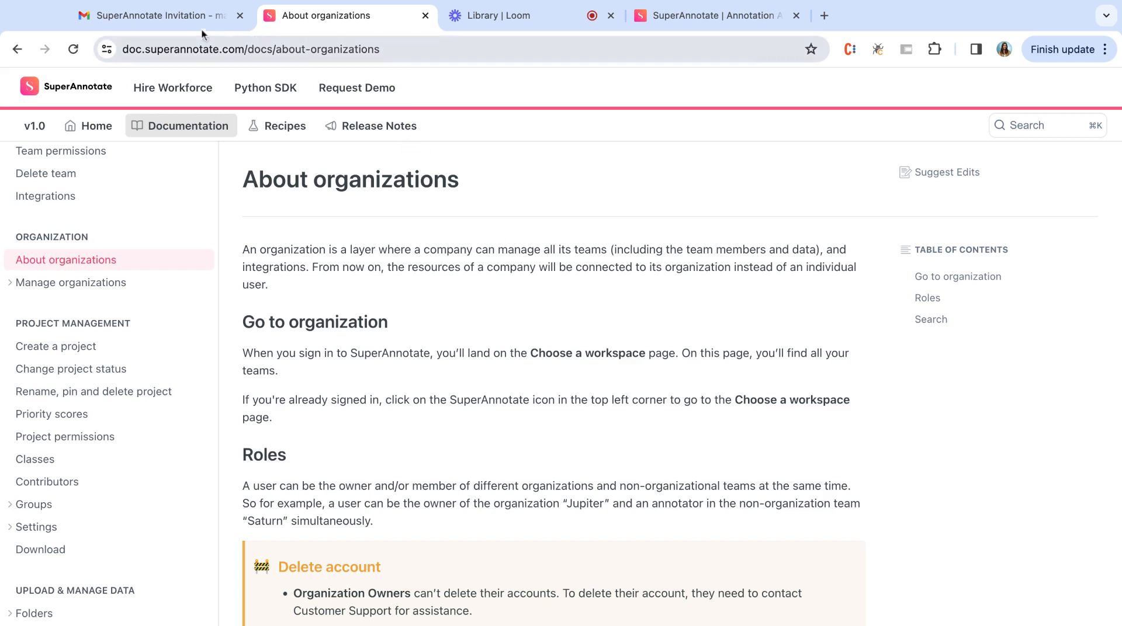
- Switch to the Gmail tab showing the SuperAnnotate invitation e-mail for Organization M
click(157, 17)
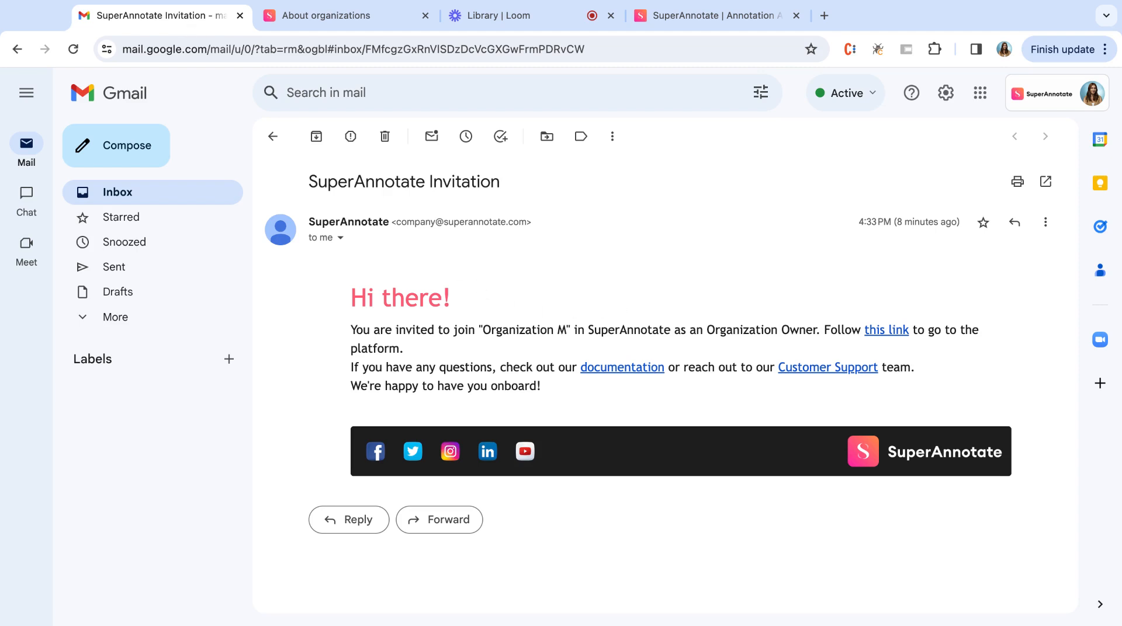
mouse_move(888, 335)
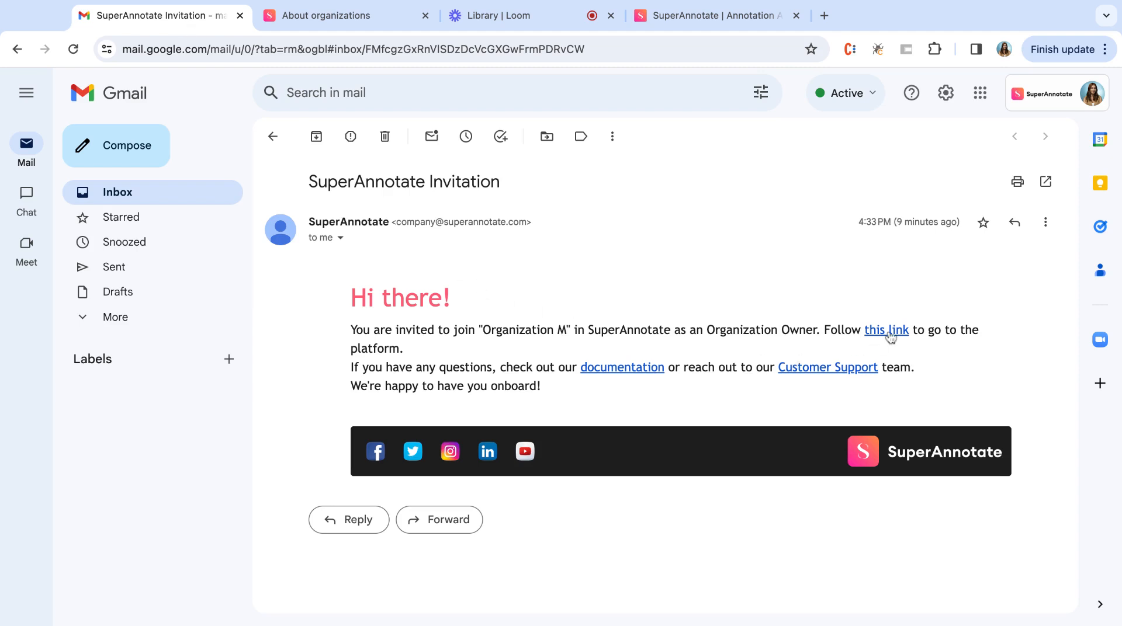
- Follow the invitation link into Organization M's empty Teams page in SuperAnnotate
click(886, 331)
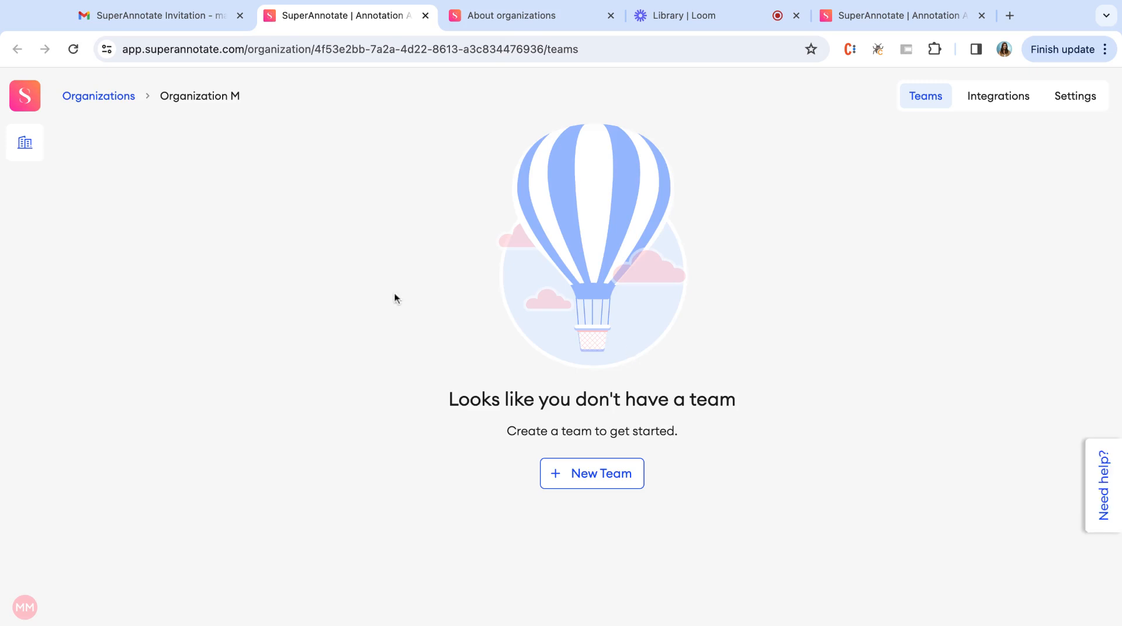
mouse_move(416, 340)
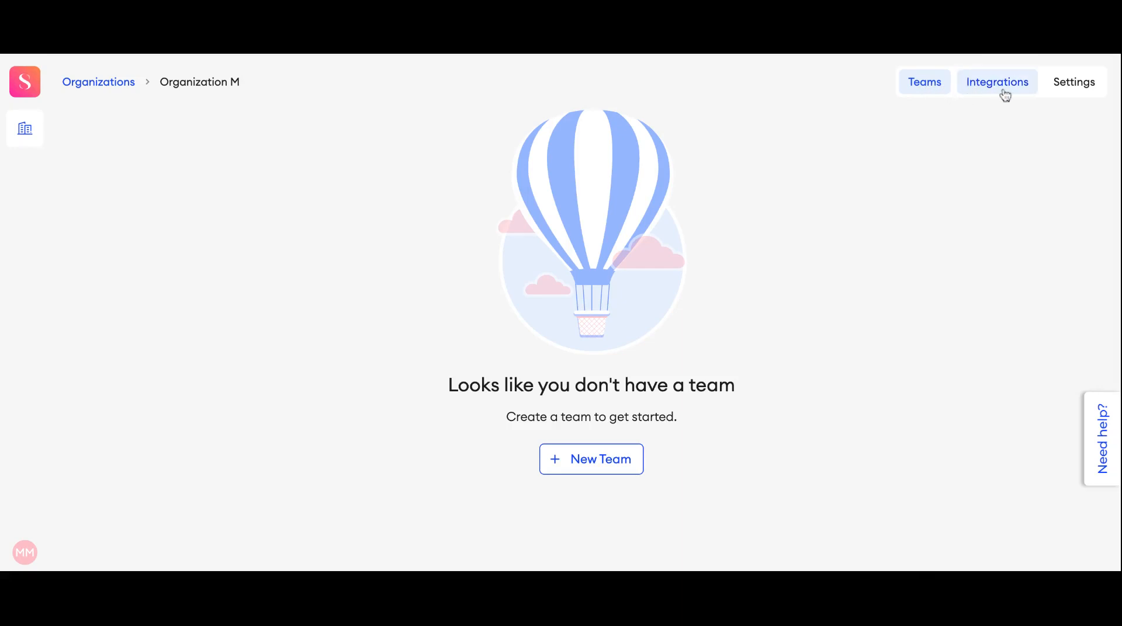
- View Organization M's Settings details: name, owner, created Feb 16, 2024, 1 member
click(1072, 82)
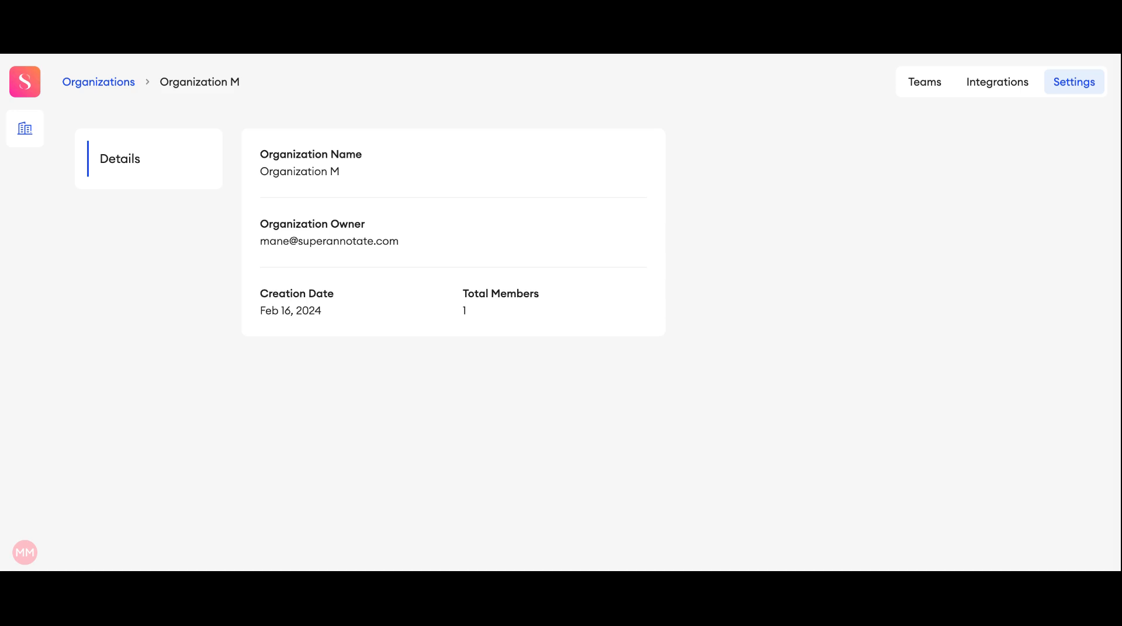
mouse_move(997, 81)
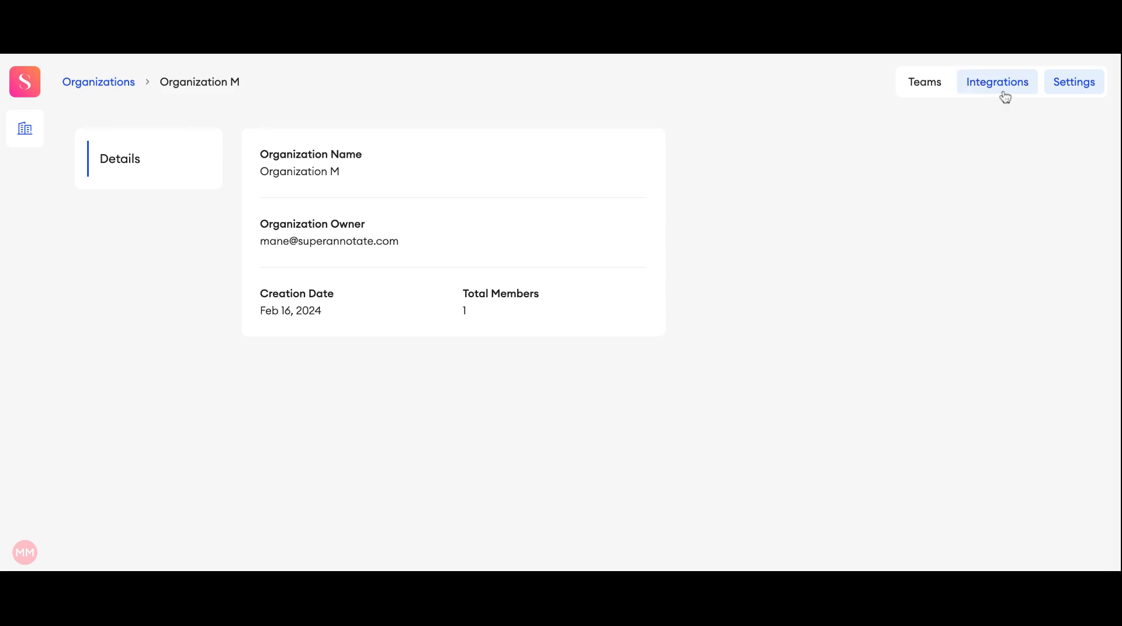
- Review the New Integration types AWS, GCP, Azure and Custom, then return to Teams
click(996, 82)
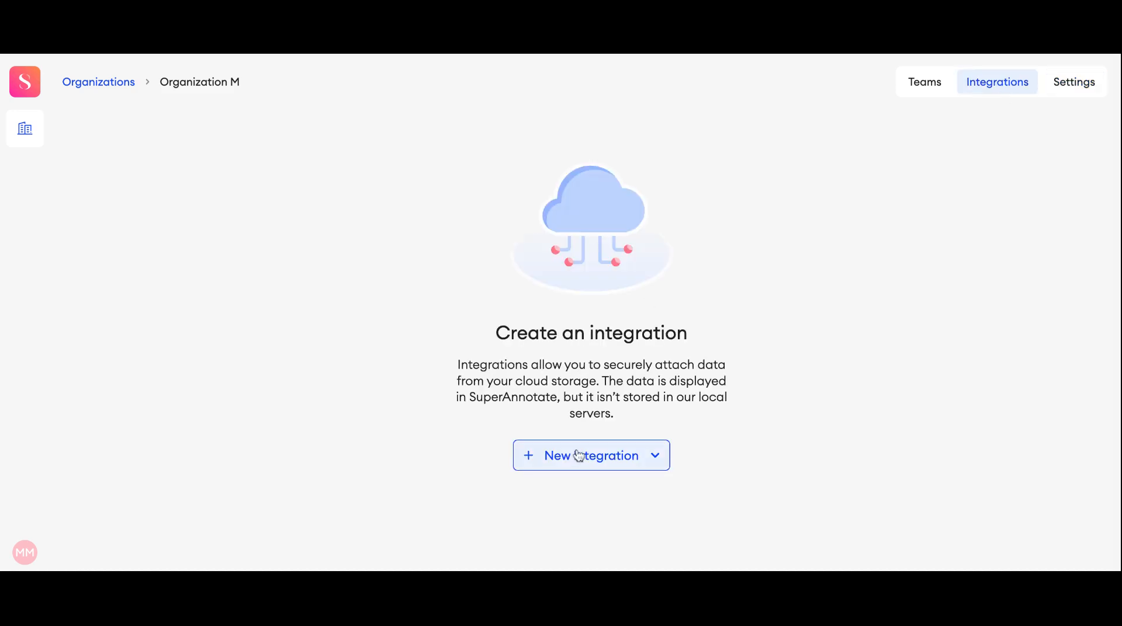
click(590, 456)
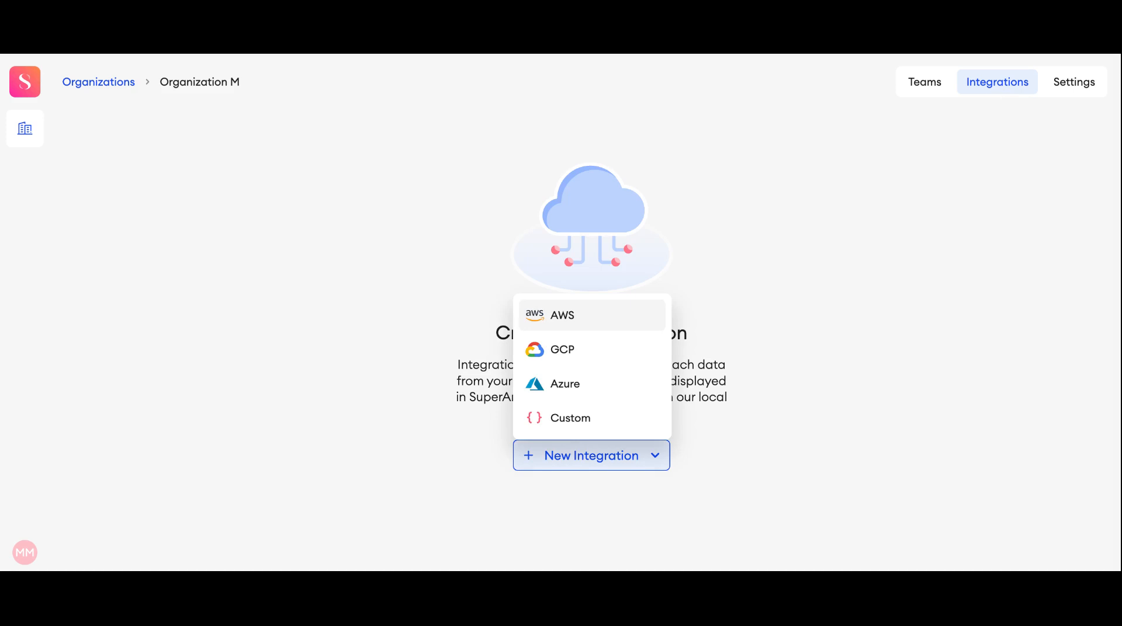
click(924, 81)
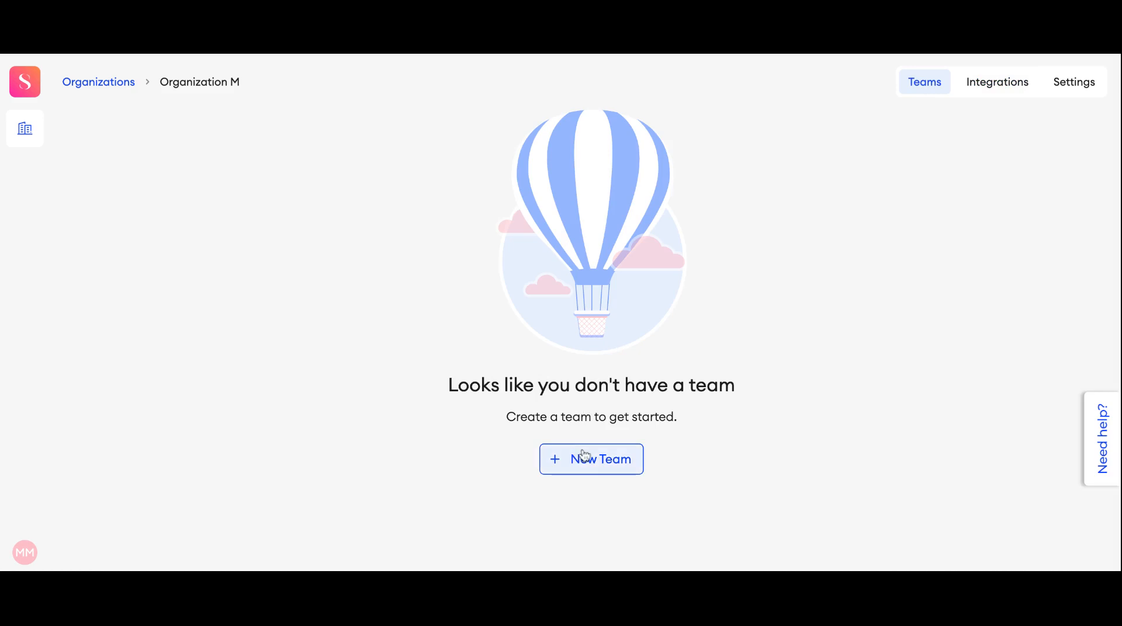
mouse_move(590, 459)
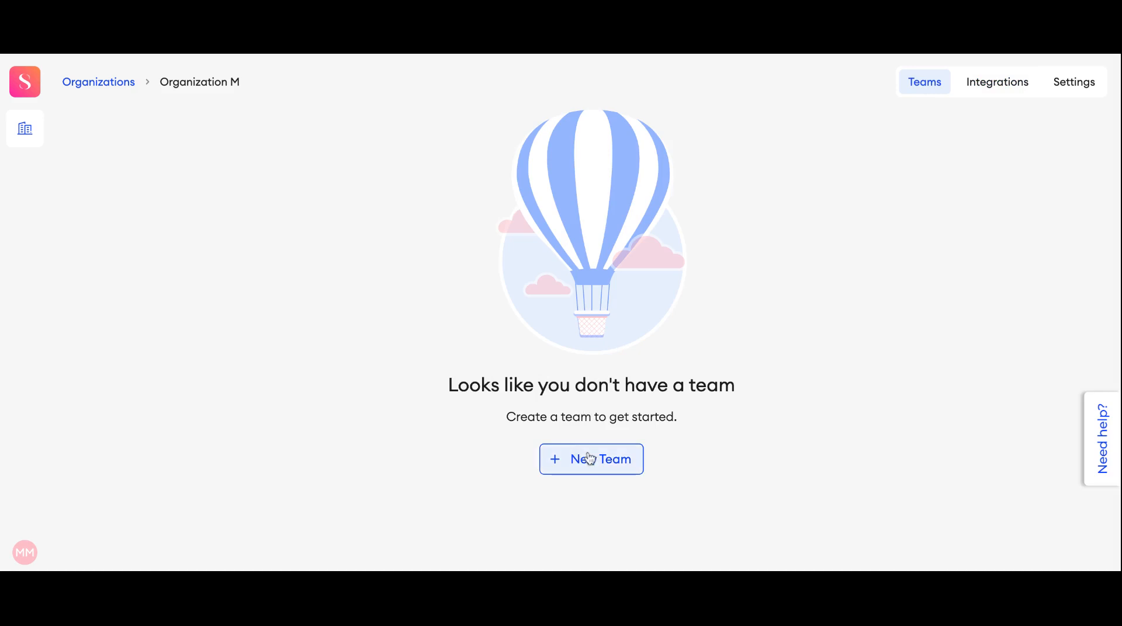